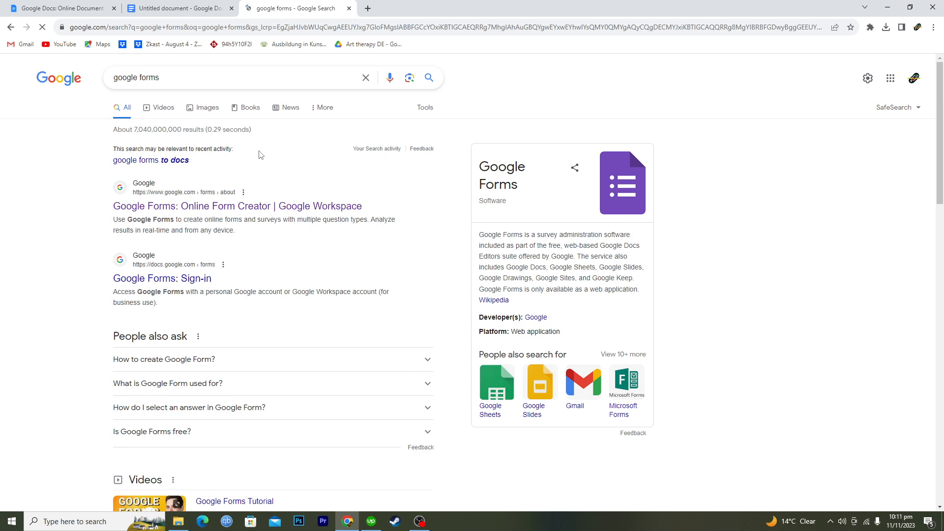
# - Reach the Google Forms start page from the 'Google Forms: Online Form Creator' search result
pyautogui.click(237, 205)
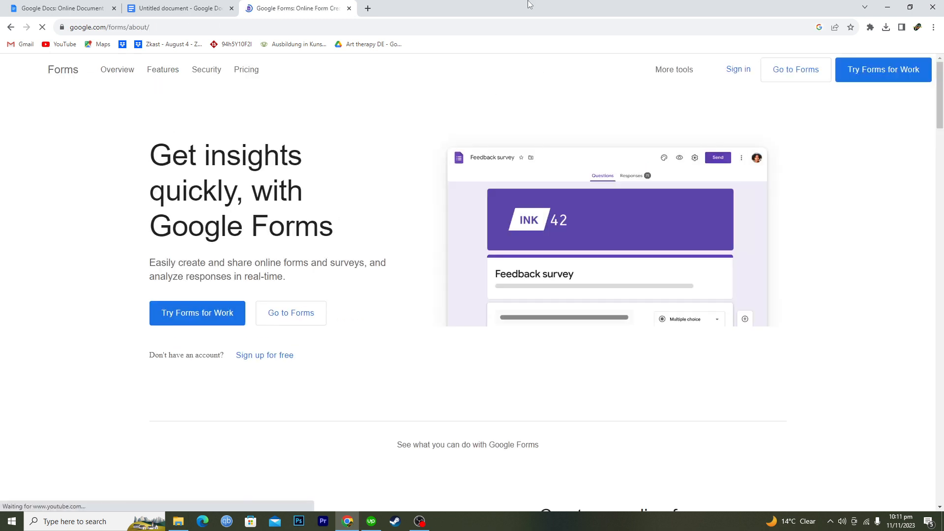
pyautogui.click(367, 8)
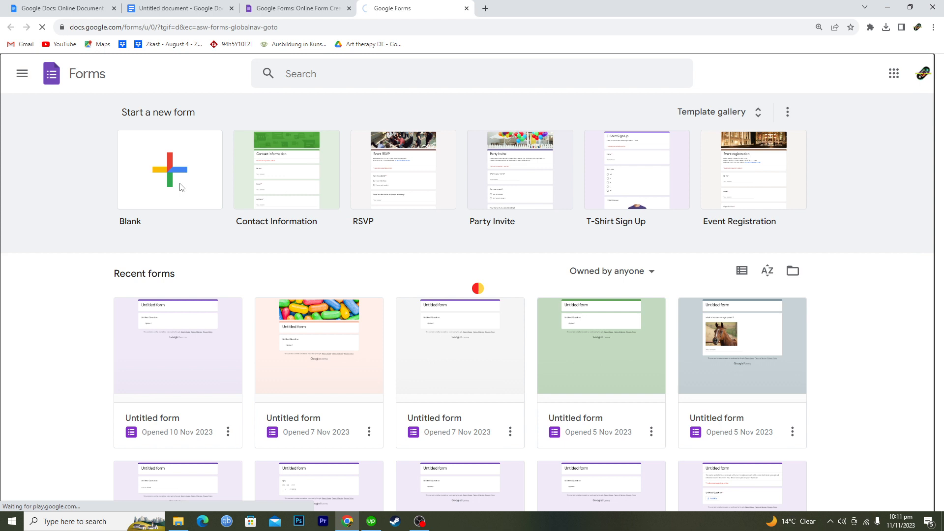
# - Start a new blank untitled form and switch to its Responses view showing zero responses
pyautogui.click(169, 169)
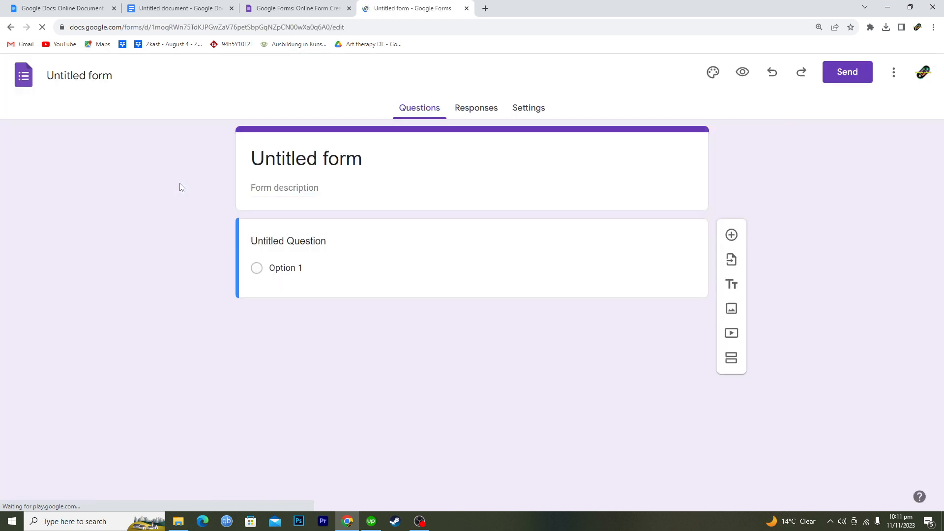
pyautogui.click(289, 241)
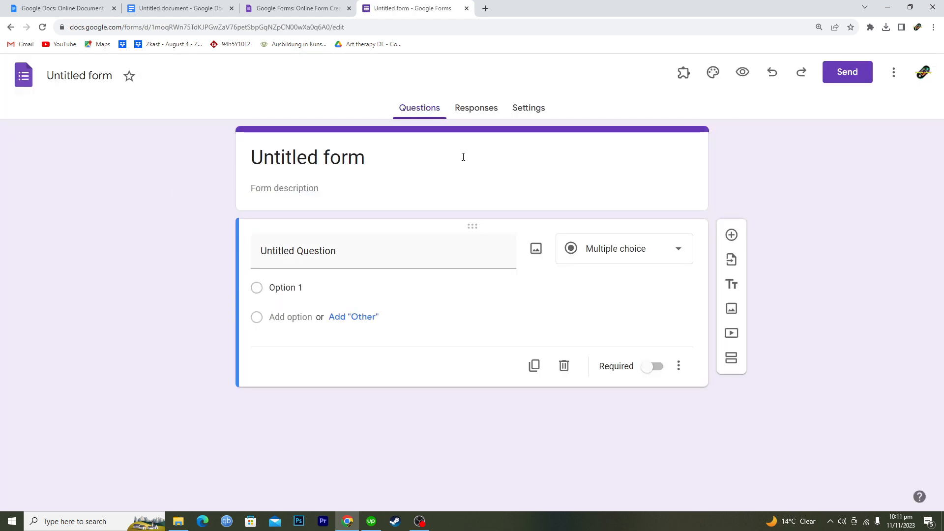
pyautogui.click(477, 108)
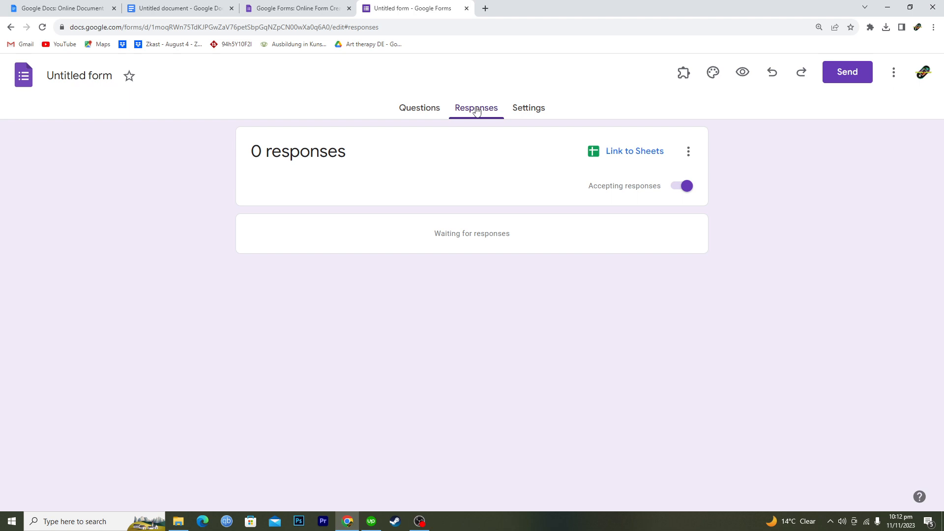
pyautogui.moveTo(625, 151)
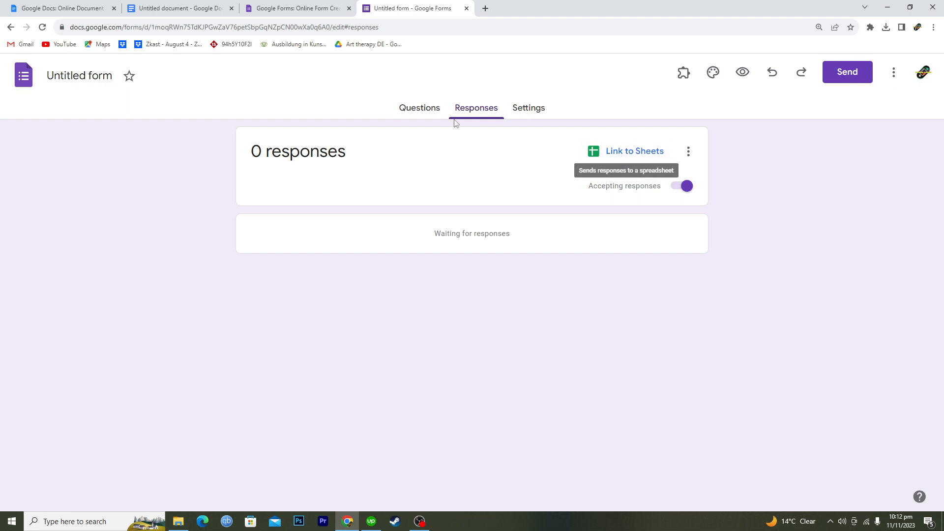
pyautogui.moveTo(625, 157)
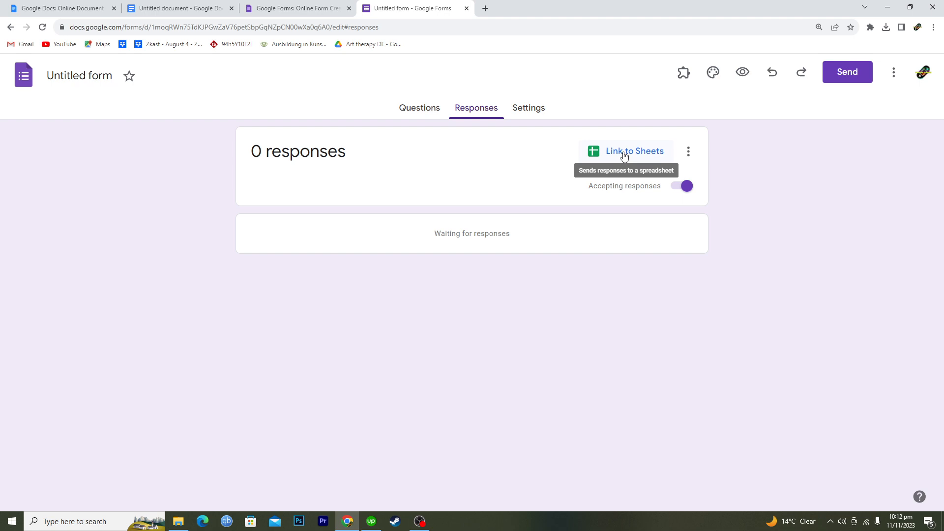
# - Link responses to a new spreadsheet 'Untitled form (Responses)' via Link to Sheets and open it
pyautogui.click(633, 152)
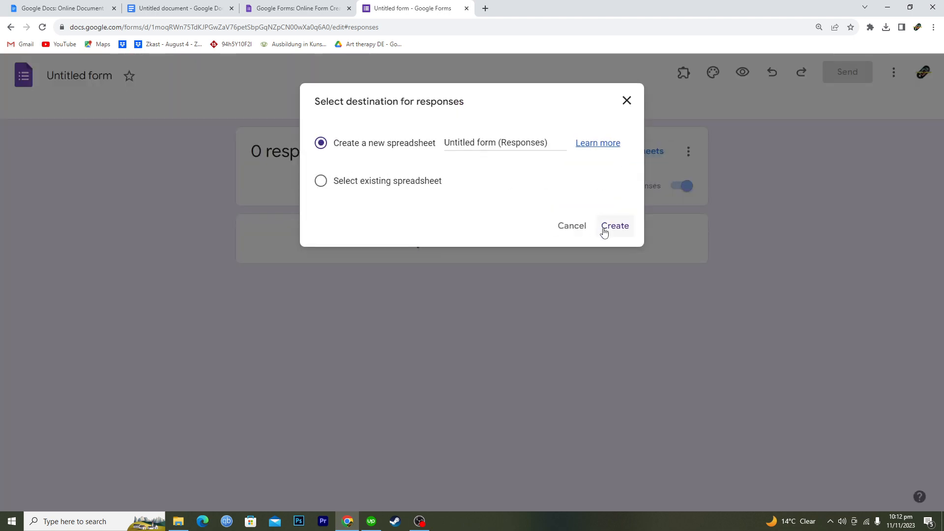
pyautogui.click(614, 225)
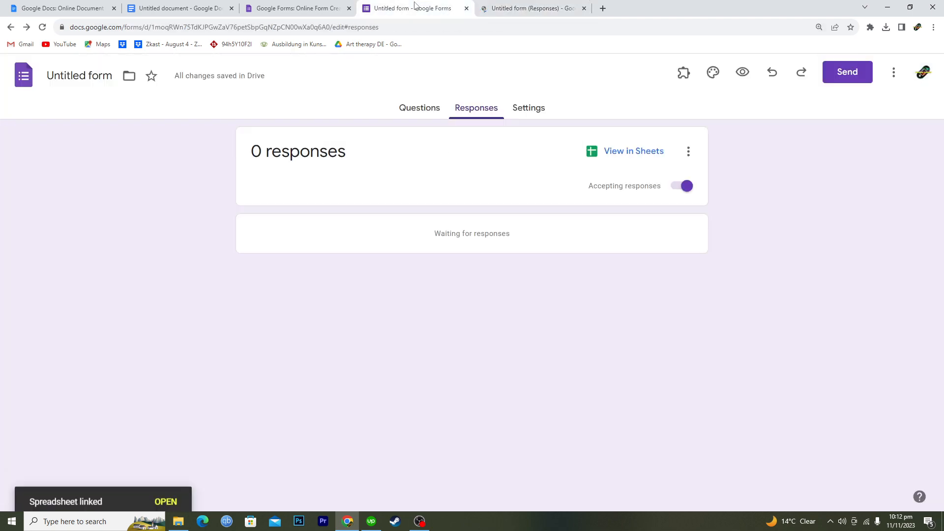
pyautogui.click(530, 8)
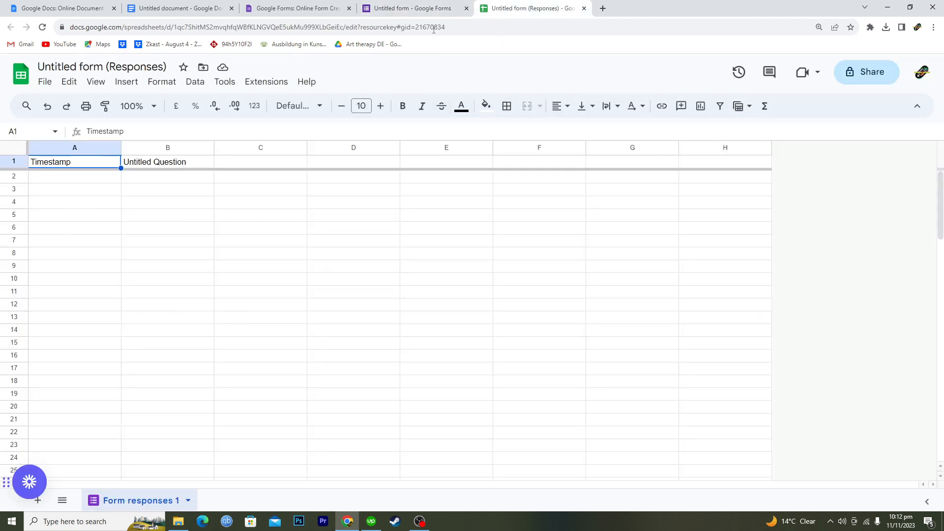
# - Inspect cells in the empty 'Form responses 1' sheet, then return to the form's responses page
pyautogui.click(415, 8)
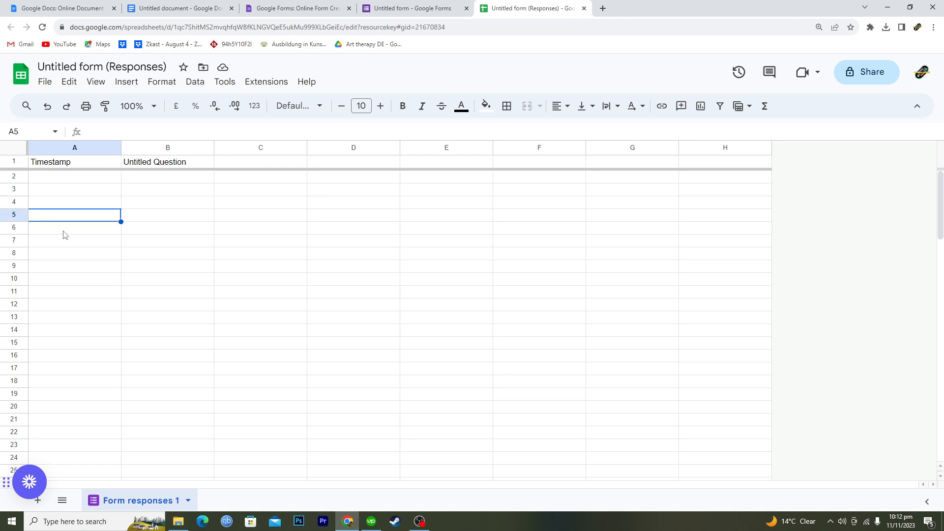
pyautogui.click(75, 189)
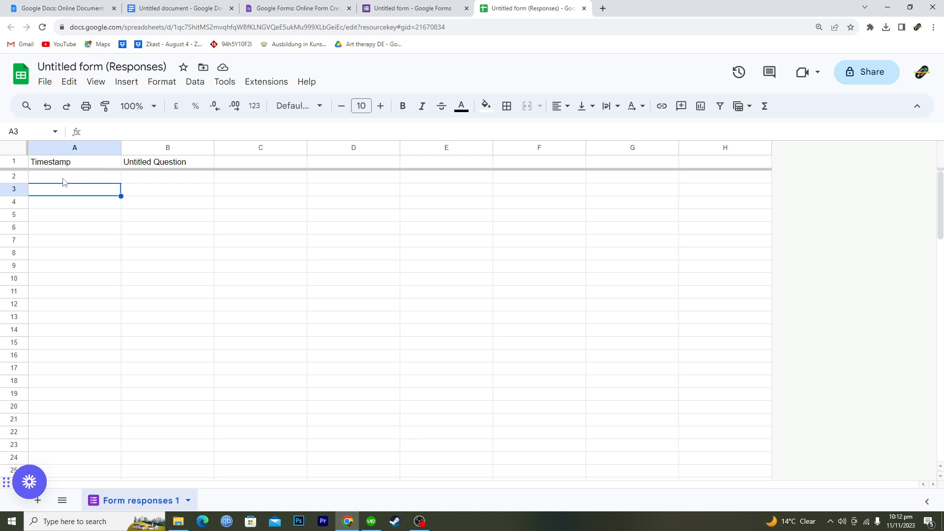
pyautogui.click(73, 240)
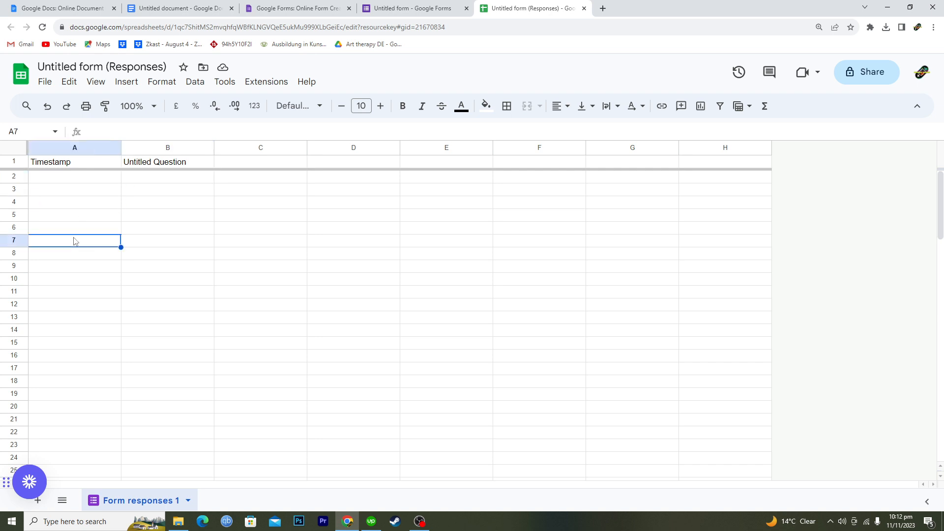
pyautogui.click(412, 8)
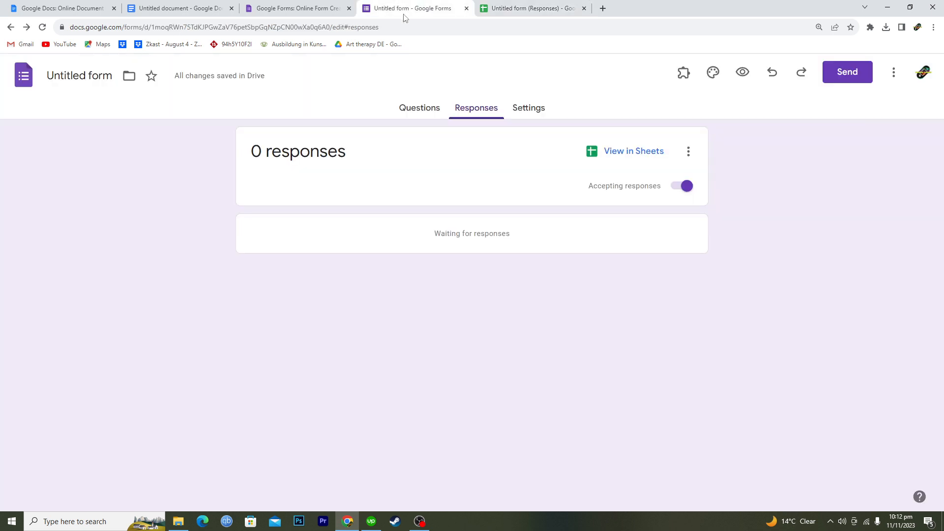
pyautogui.moveTo(216, 199)
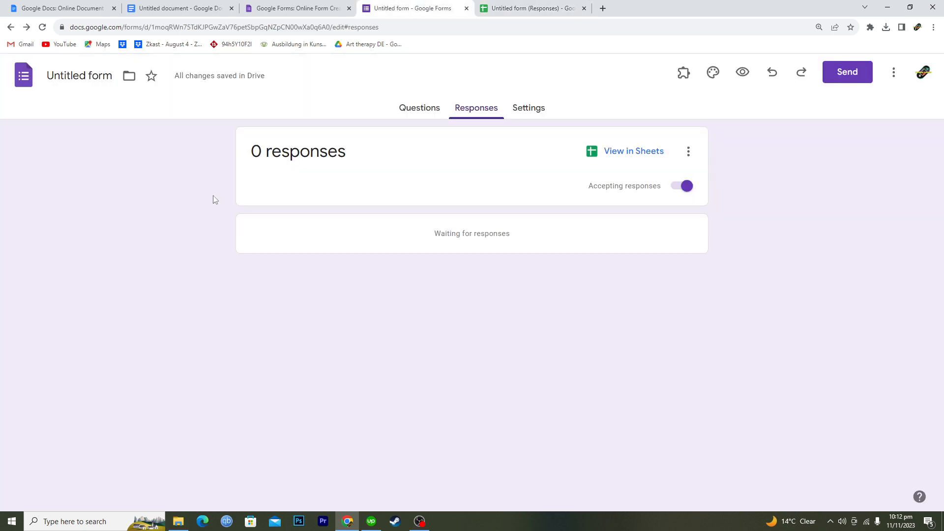